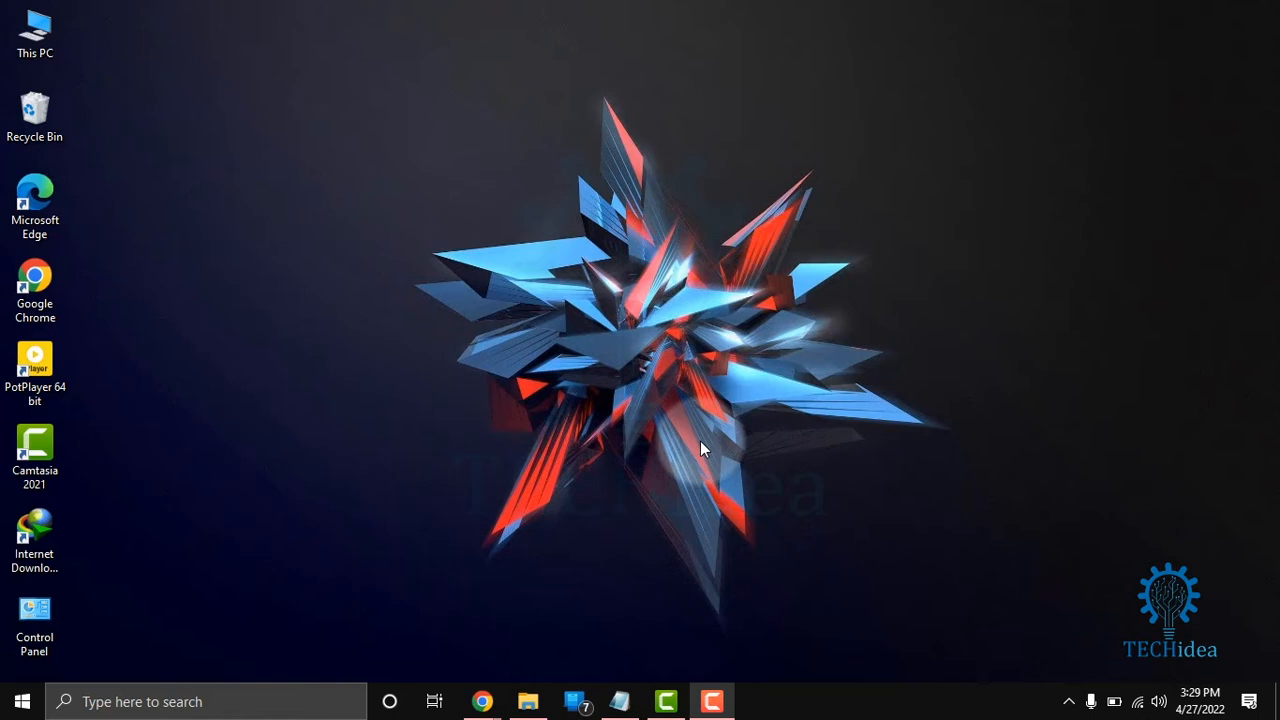
{"action": "mouse_move", "coordinate": [608, 276]}
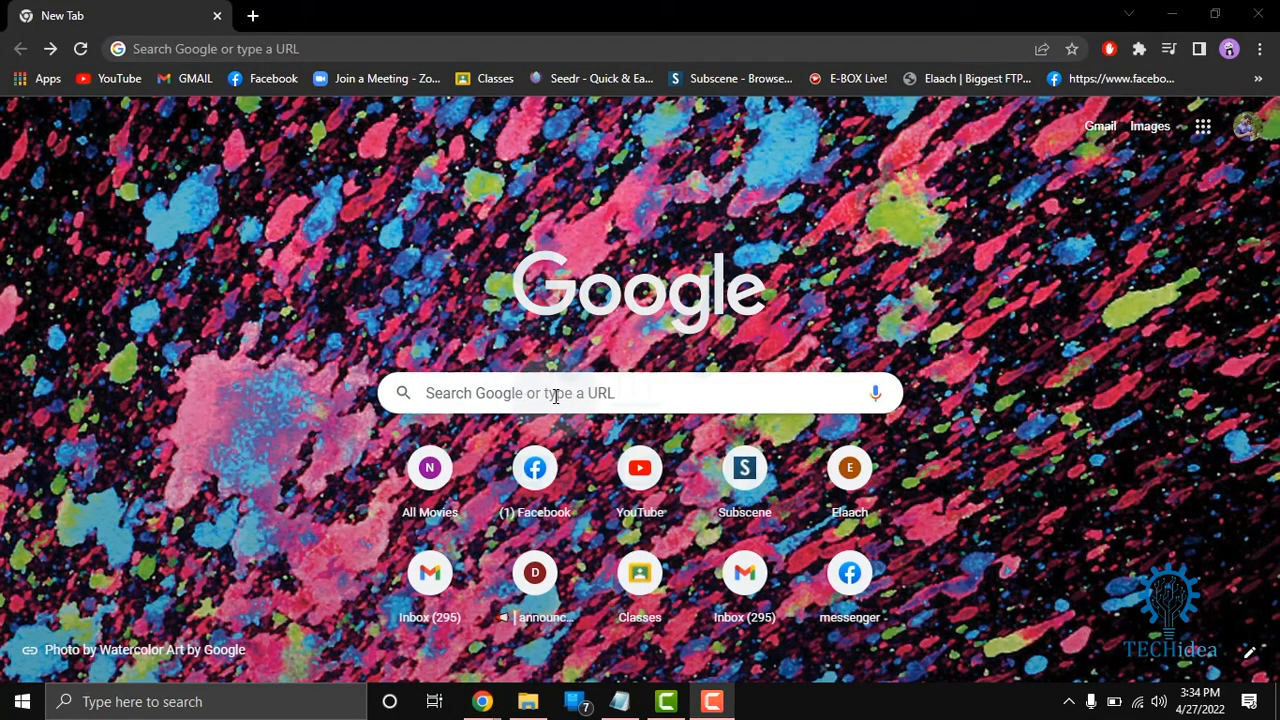
Enter the query 'will smith' into the Google search box and run it.
{"action": "type", "text": "W"}
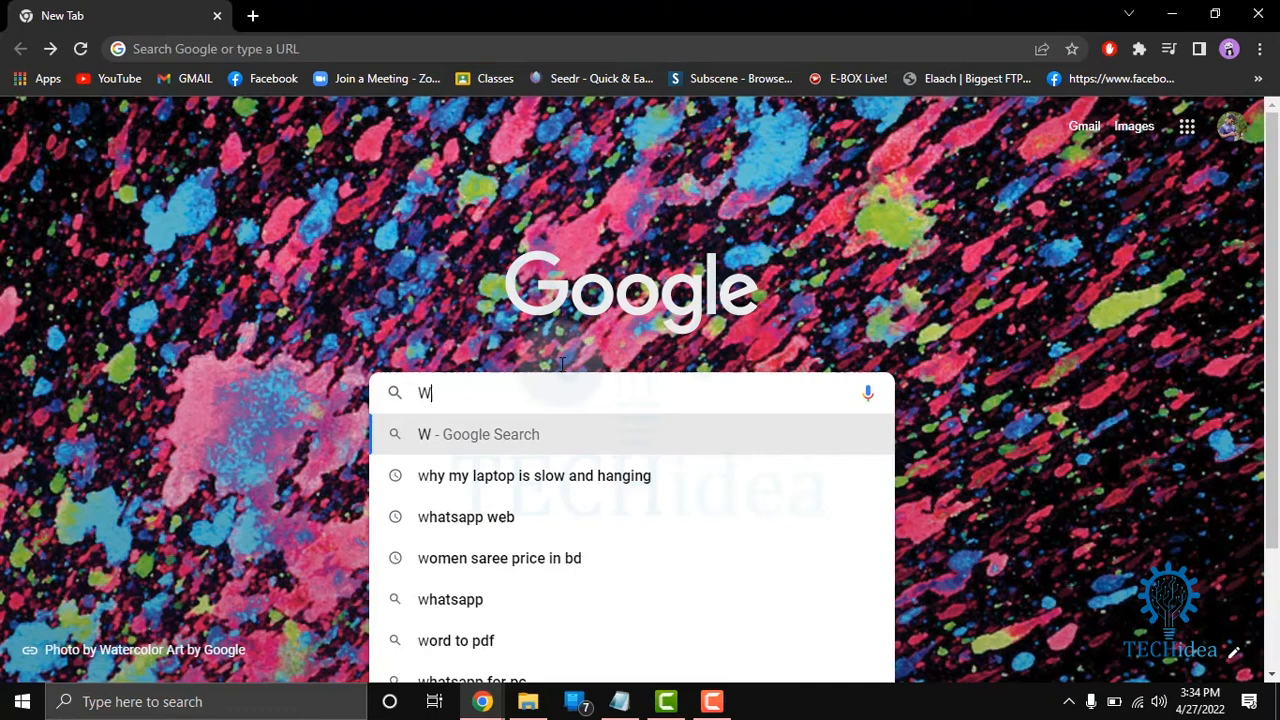
{"action": "type", "text": "ill"}
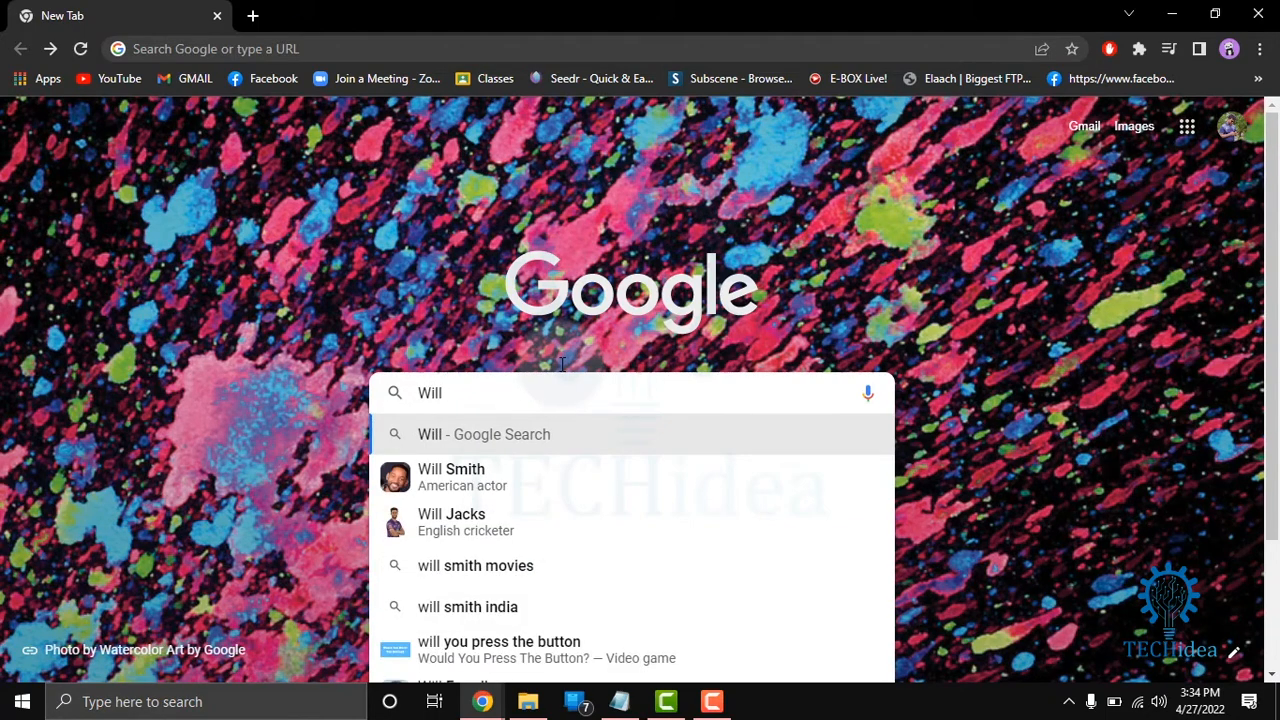
{"action": "type", "text": "smith"}
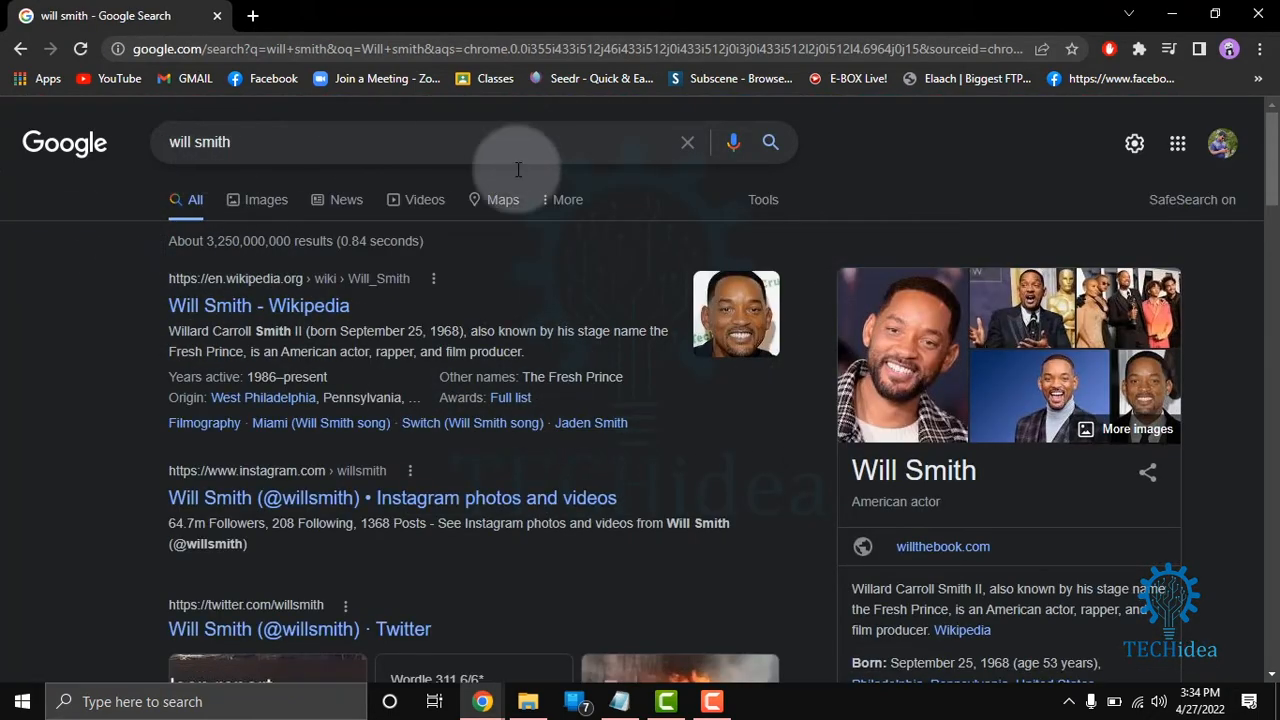
{"action": "mouse_move", "coordinate": [856, 336]}
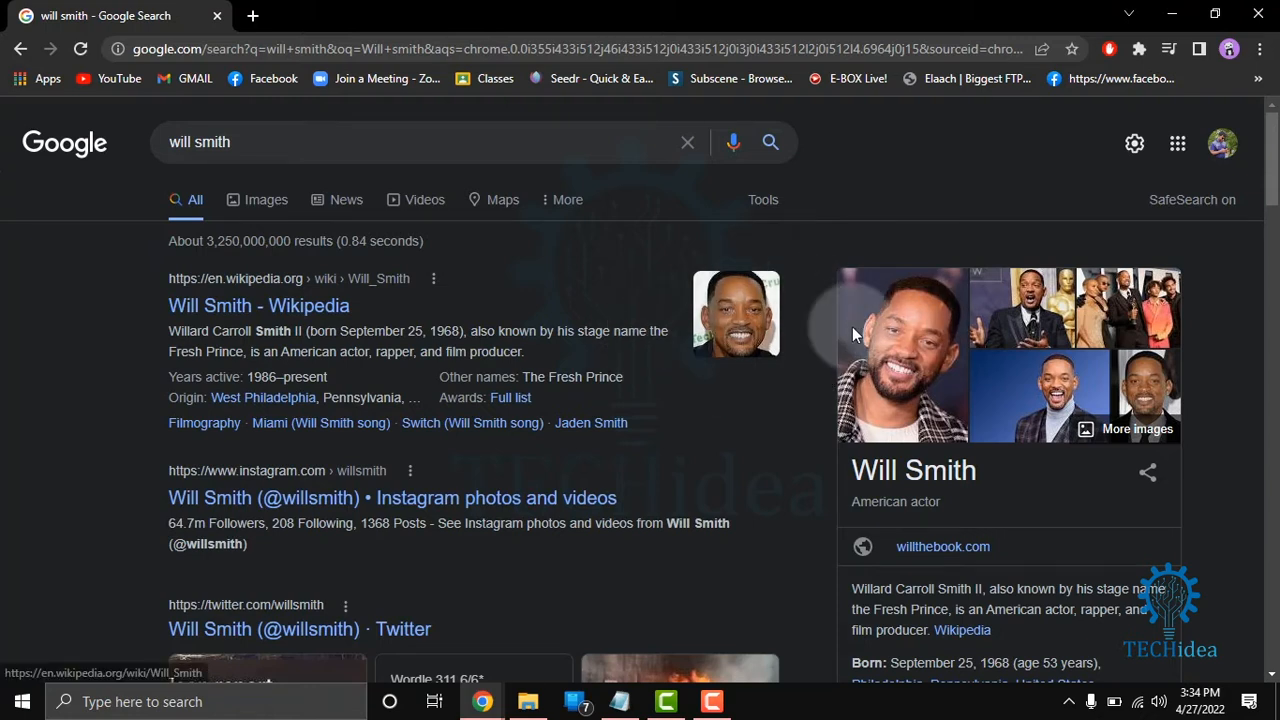
{"action": "mouse_move", "coordinate": [368, 262]}
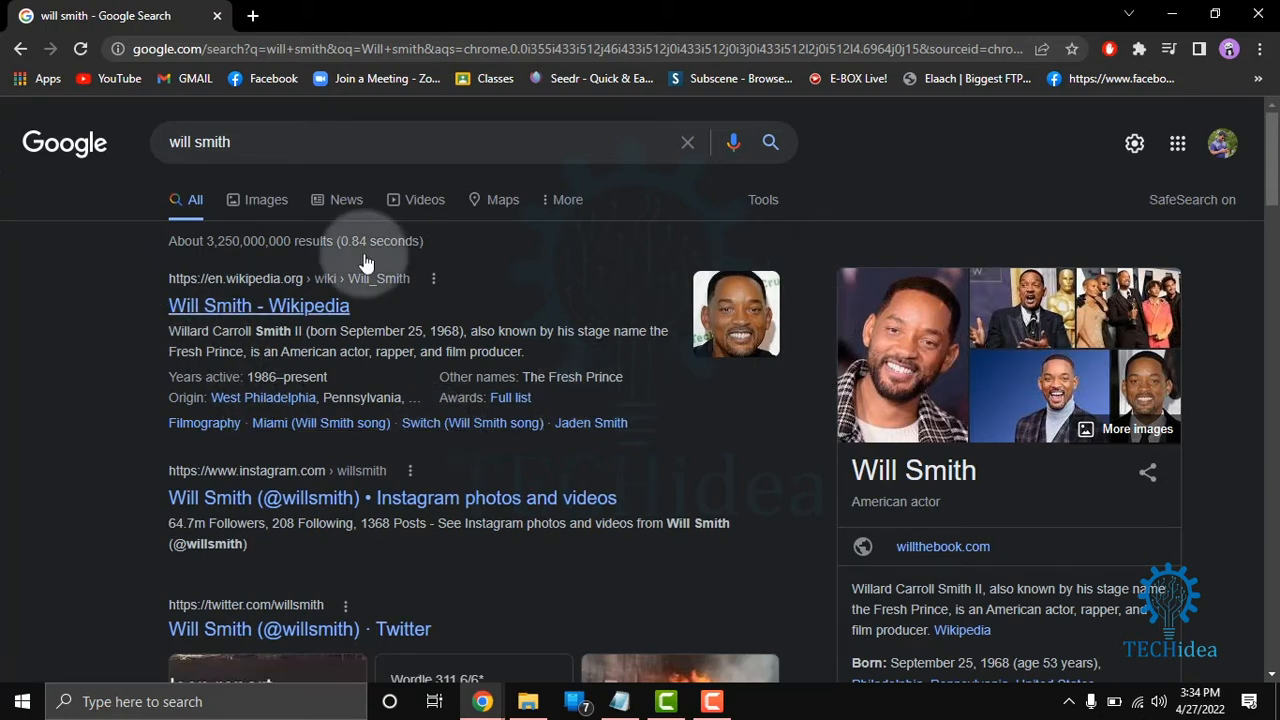
{"action": "mouse_move", "coordinate": [44, 168]}
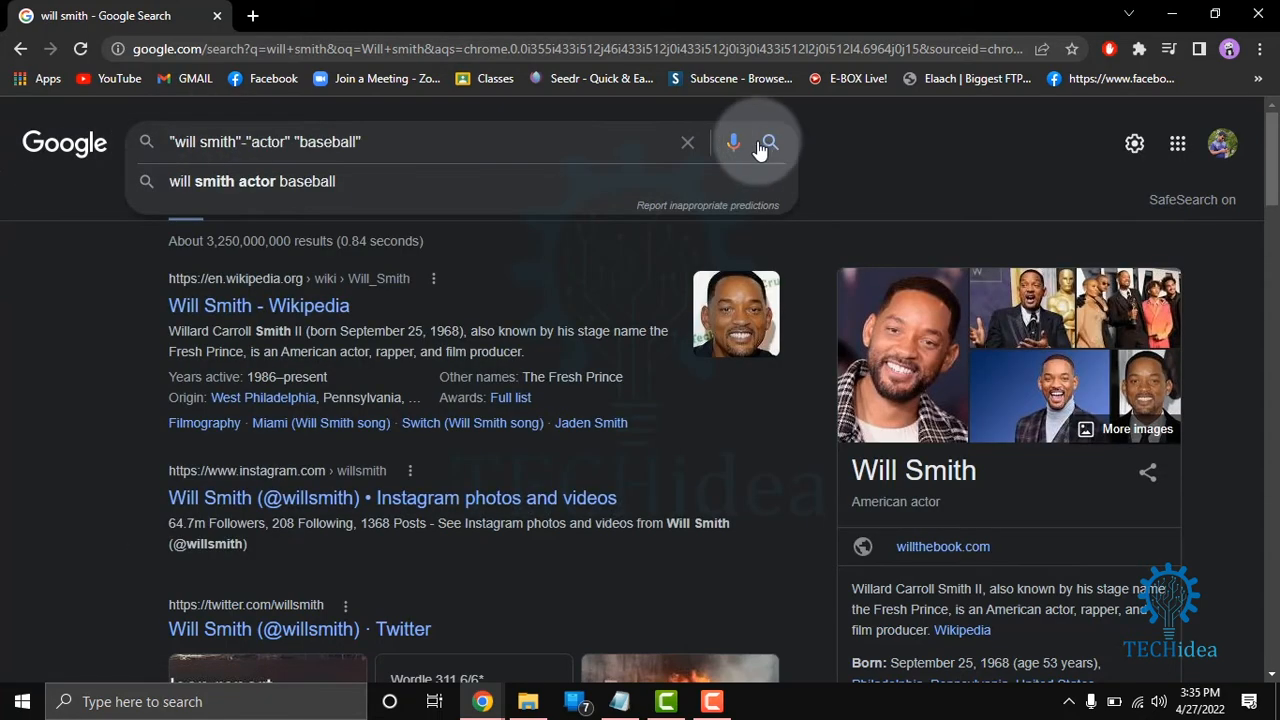
Run the query "will smith" -"actor" "baseball" and choose the Will Smith (catcher) Wikipedia result.
{"action": "left_click", "coordinate": [768, 140]}
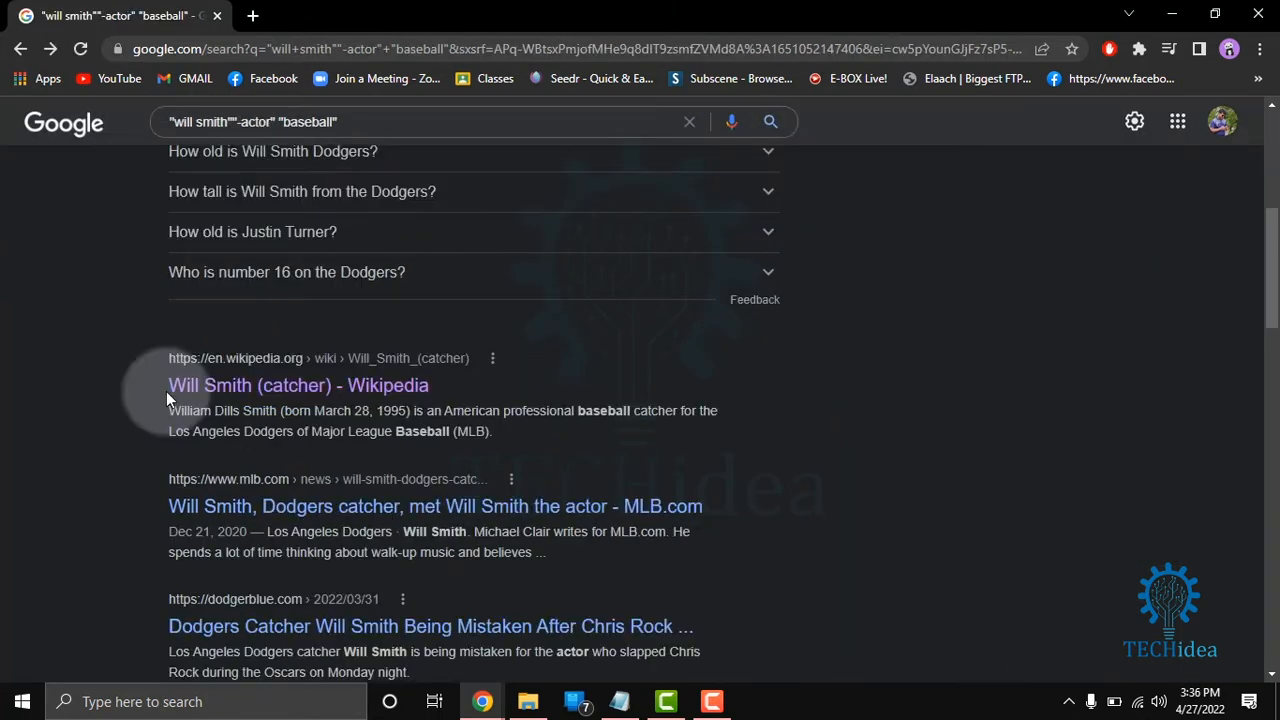
{"action": "left_click", "coordinate": [298, 384]}
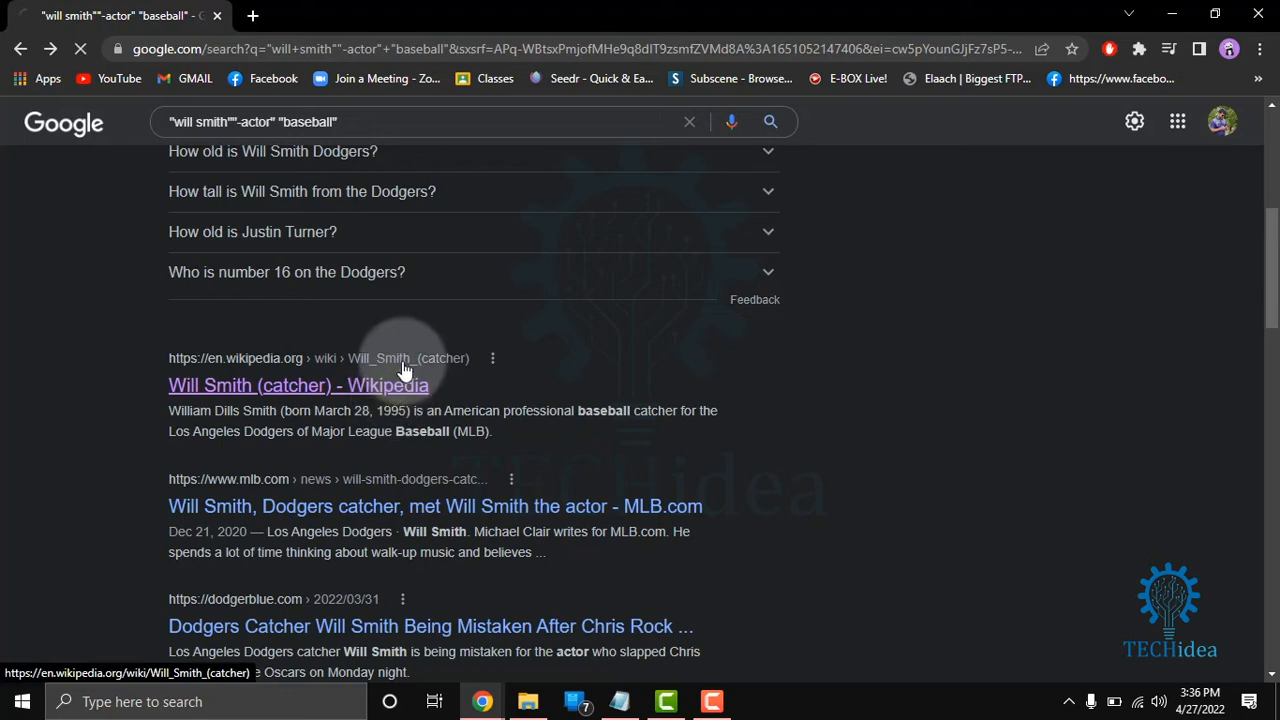
{"action": "left_click", "coordinate": [298, 384]}
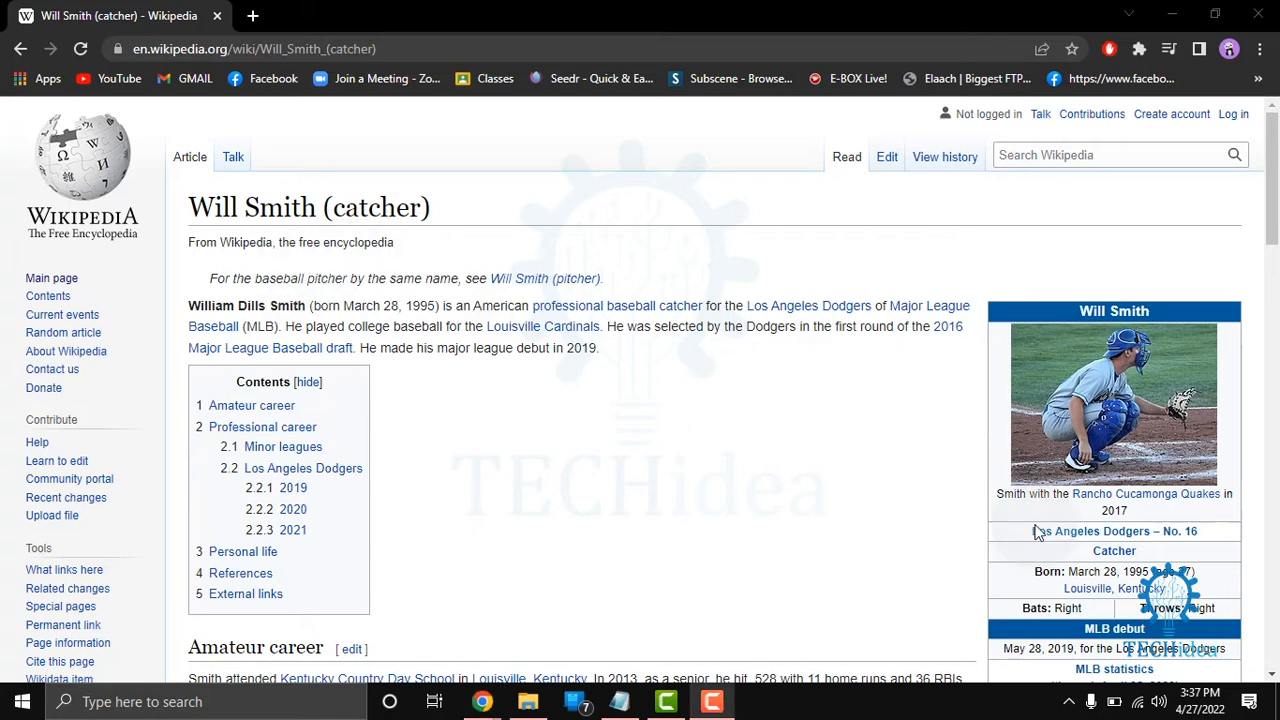
{"action": "mouse_move", "coordinate": [1040, 532]}
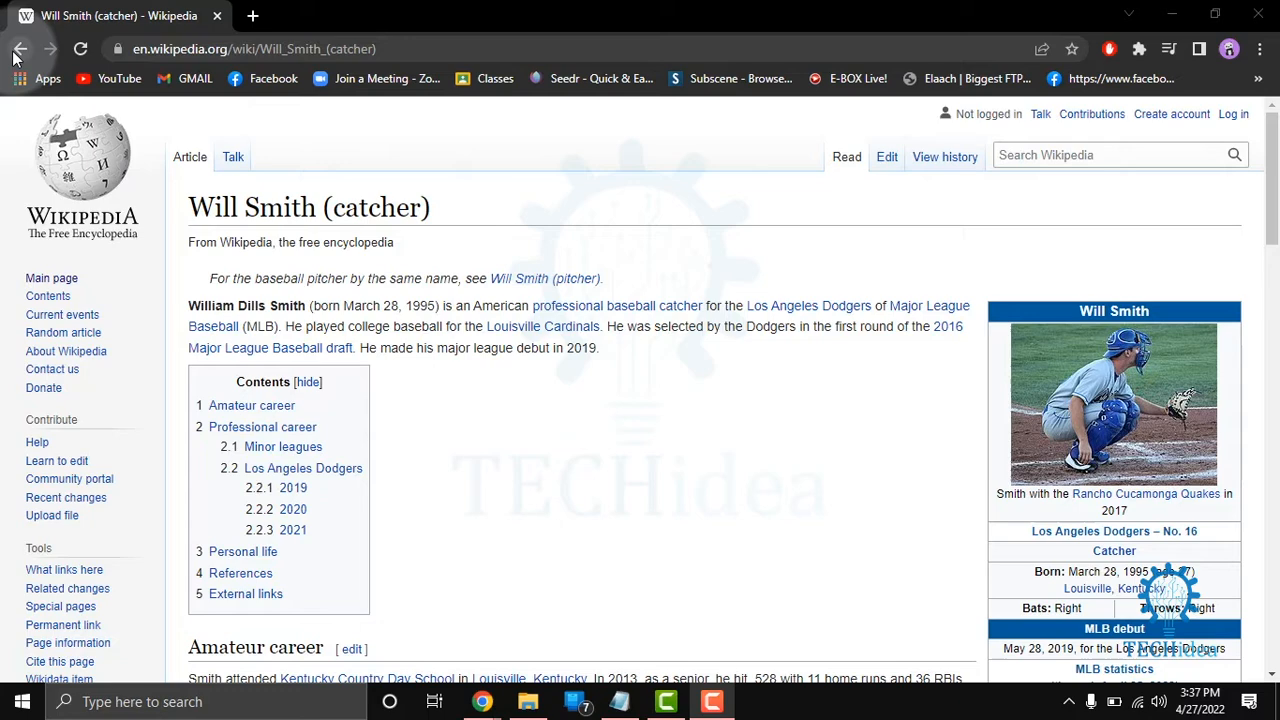
Leave the catcher's Wikipedia article and go back toward the search results.
{"action": "left_click", "coordinate": [340, 16]}
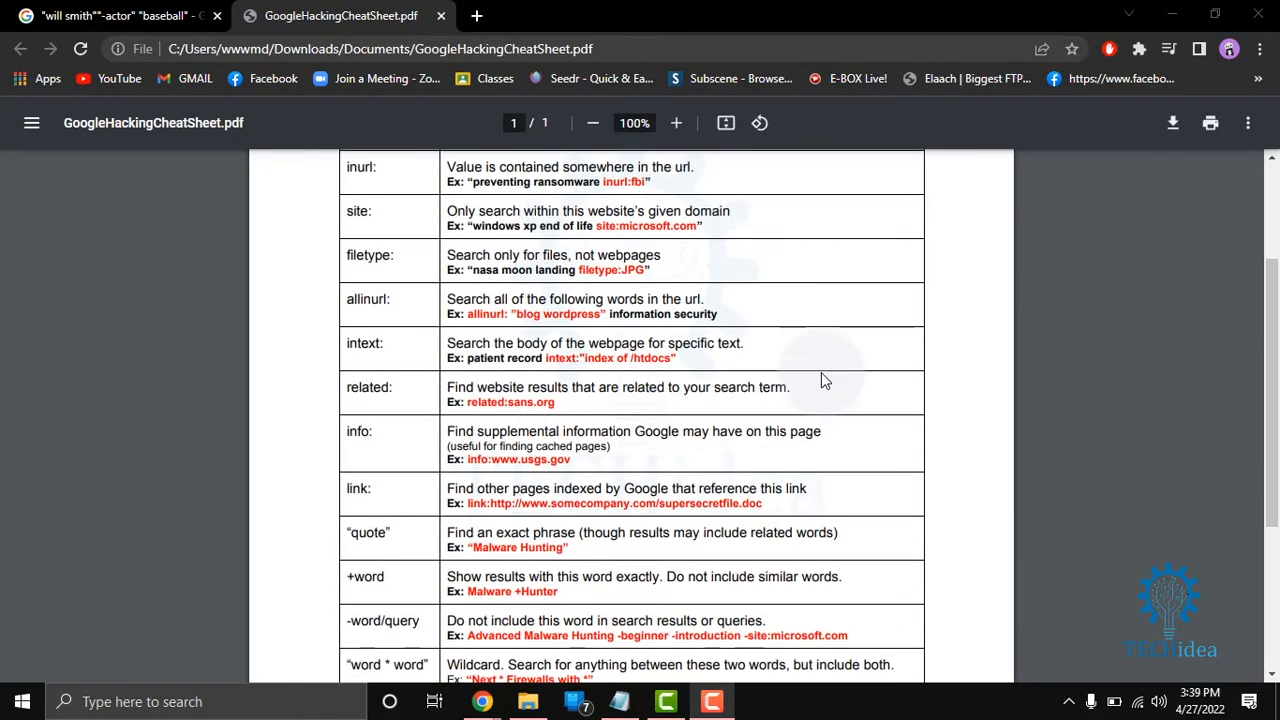
Scroll the Google Hacking Cheat Sheet through its Advanced Querying table to the closing combining tip.
{"action": "scroll", "scroll_direction": "up", "scroll_amount": 3}
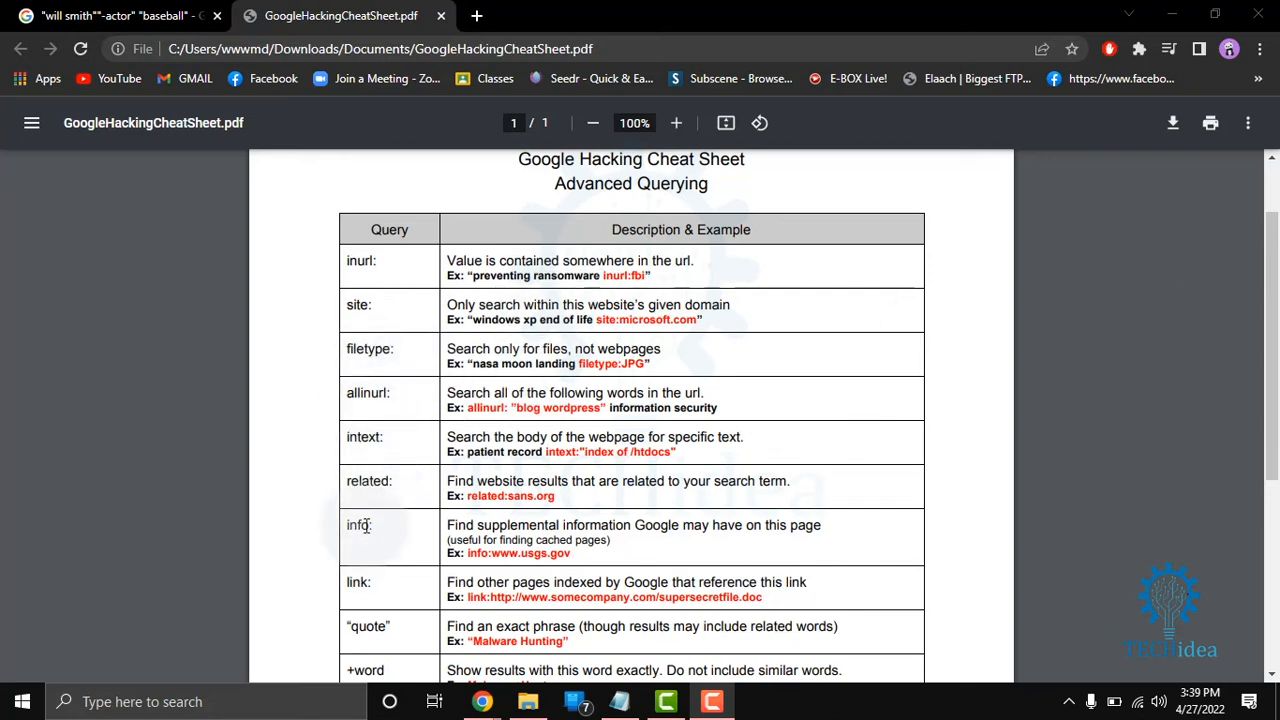
{"action": "scroll", "scroll_direction": "down", "scroll_amount": 3}
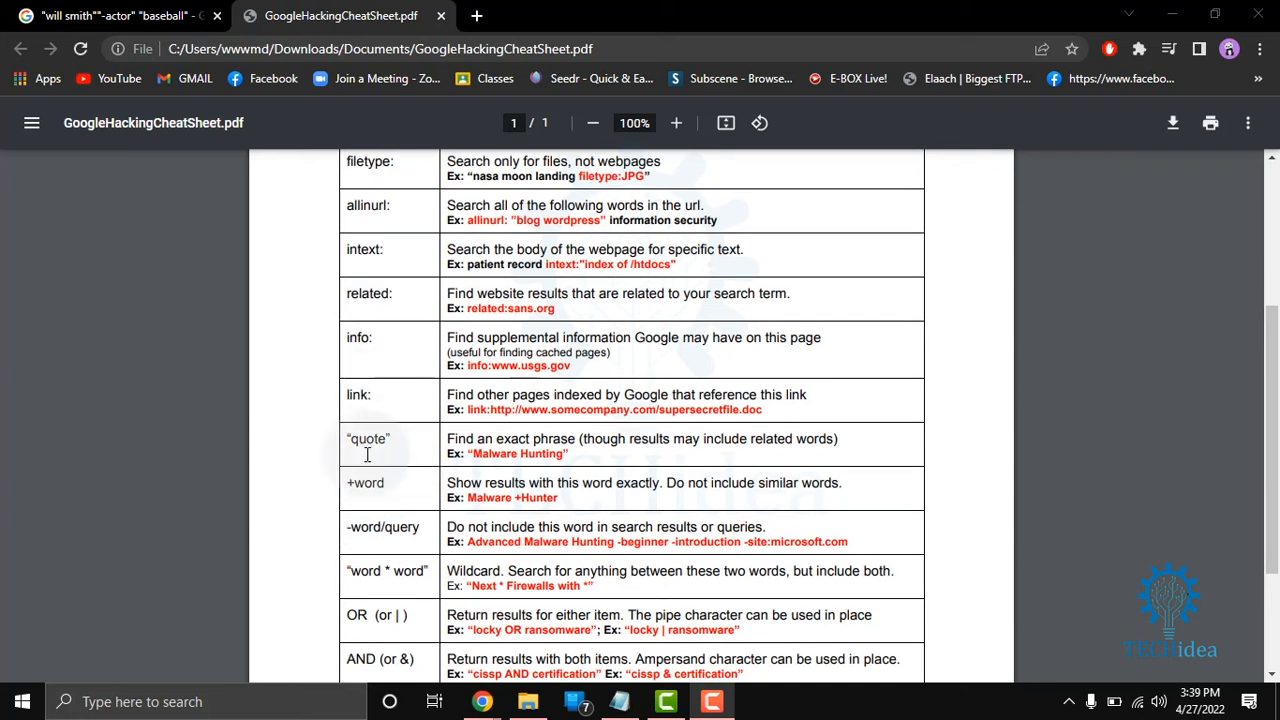
{"action": "mouse_move", "coordinate": [350, 536]}
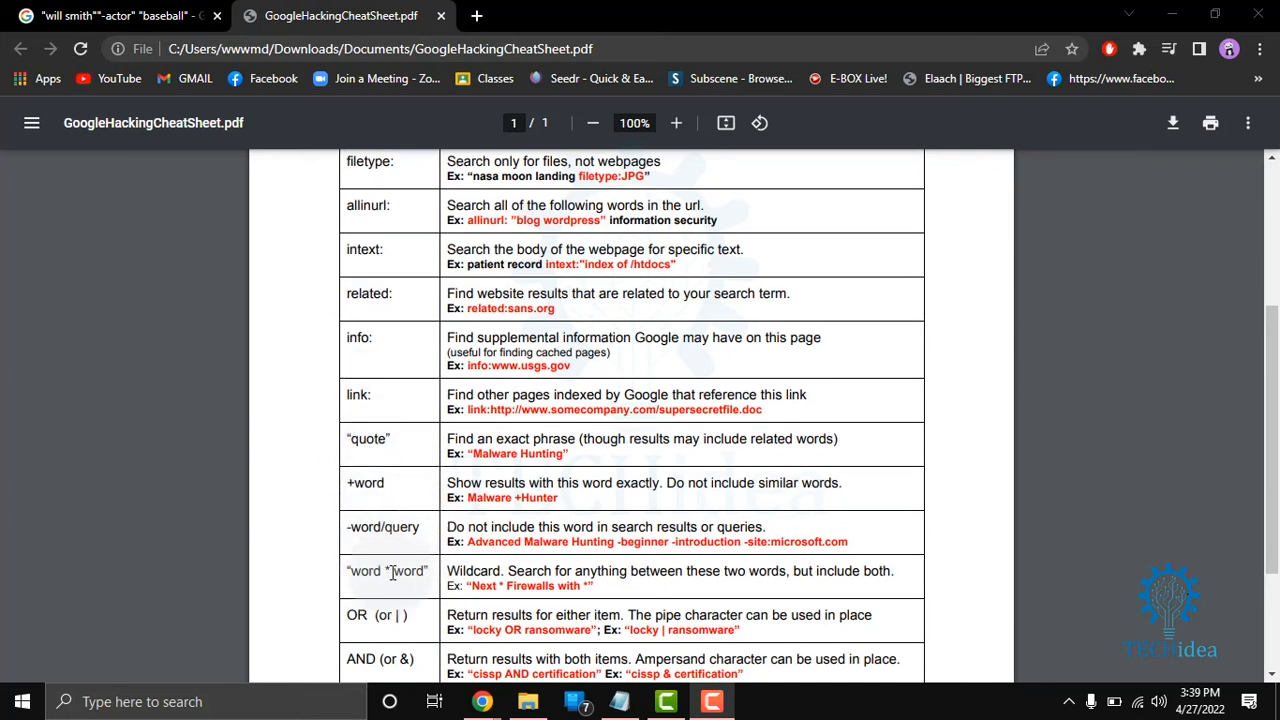
{"action": "scroll", "scroll_direction": "down", "scroll_amount": 3}
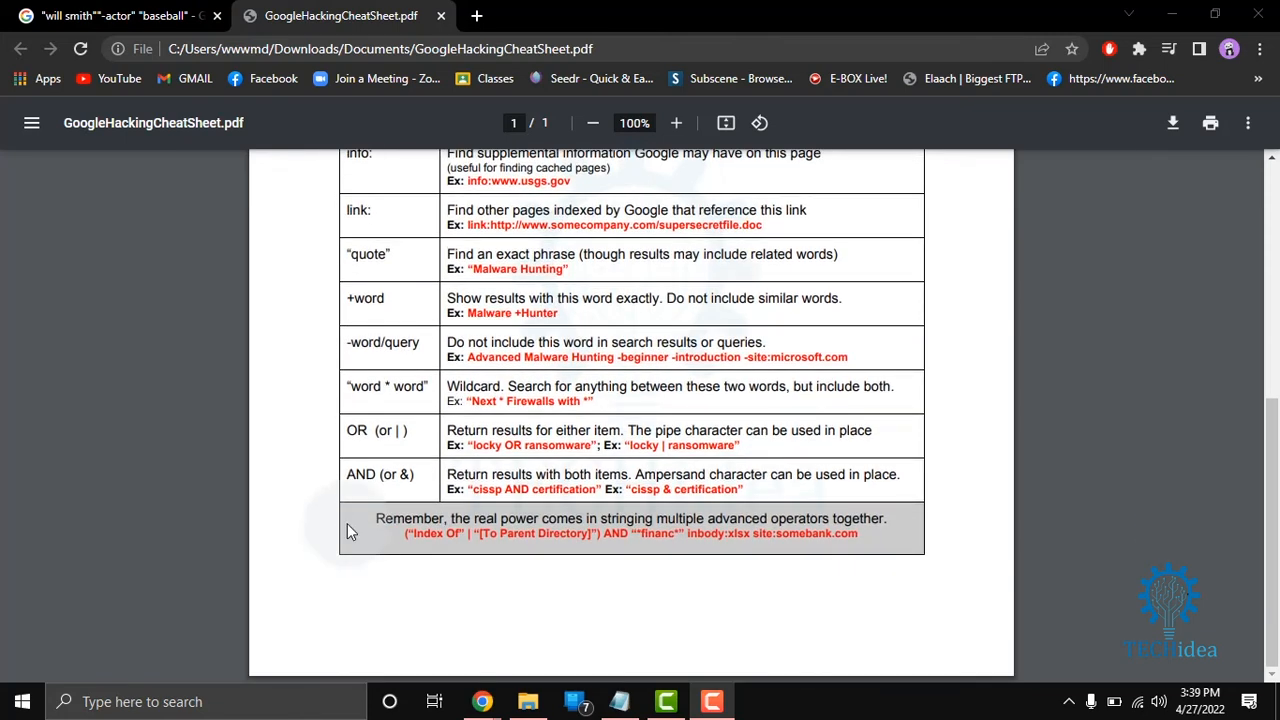
{"action": "mouse_move", "coordinate": [684, 508]}
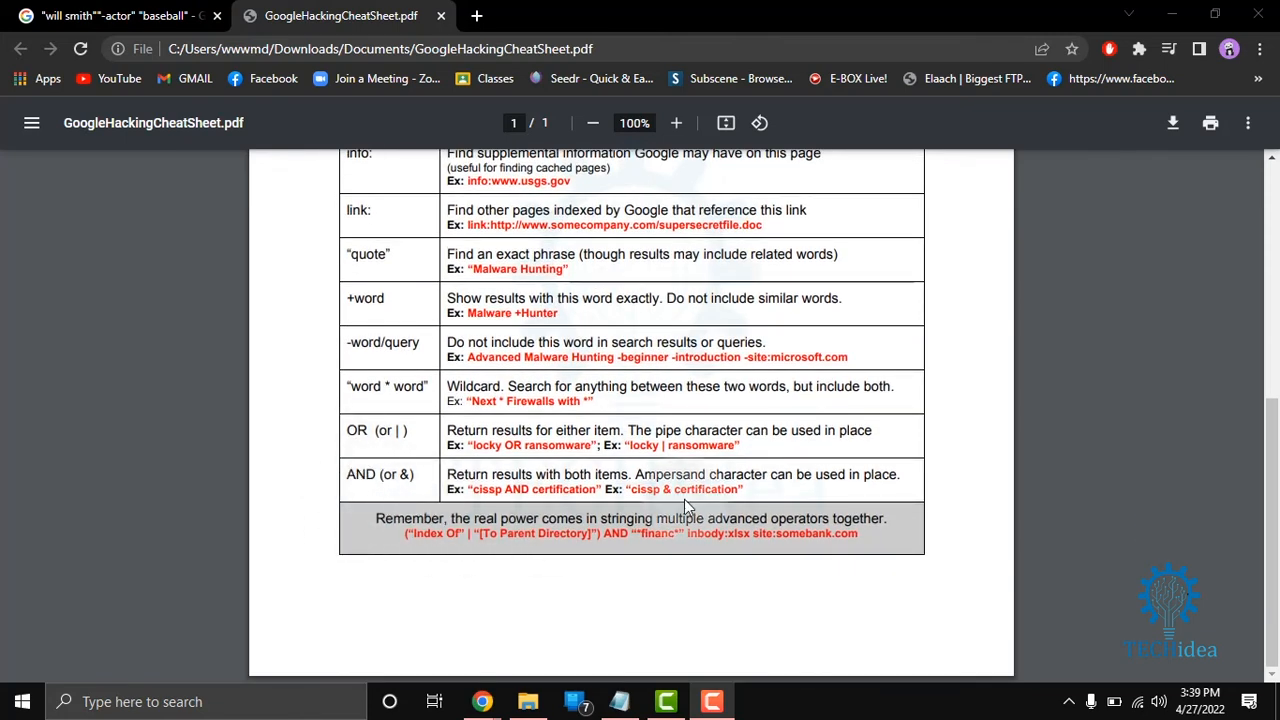
{"action": "mouse_move", "coordinate": [902, 336]}
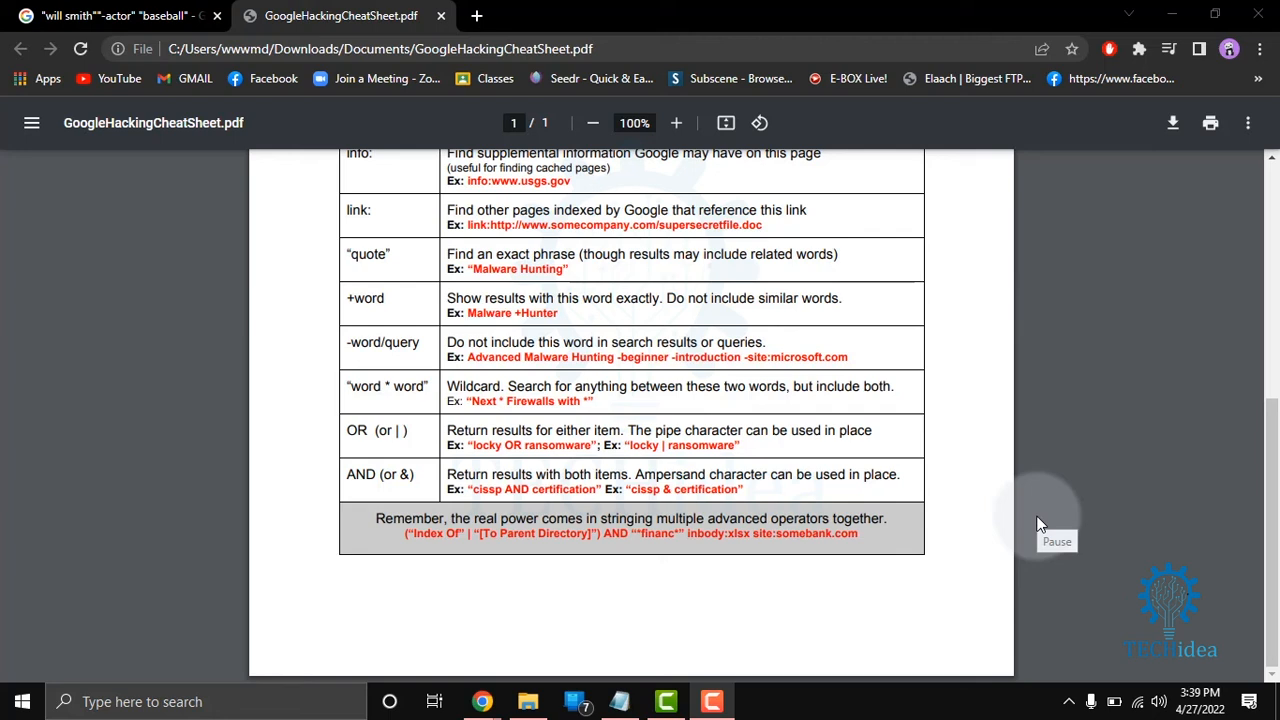
{"action": "mouse_move", "coordinate": [1042, 530]}
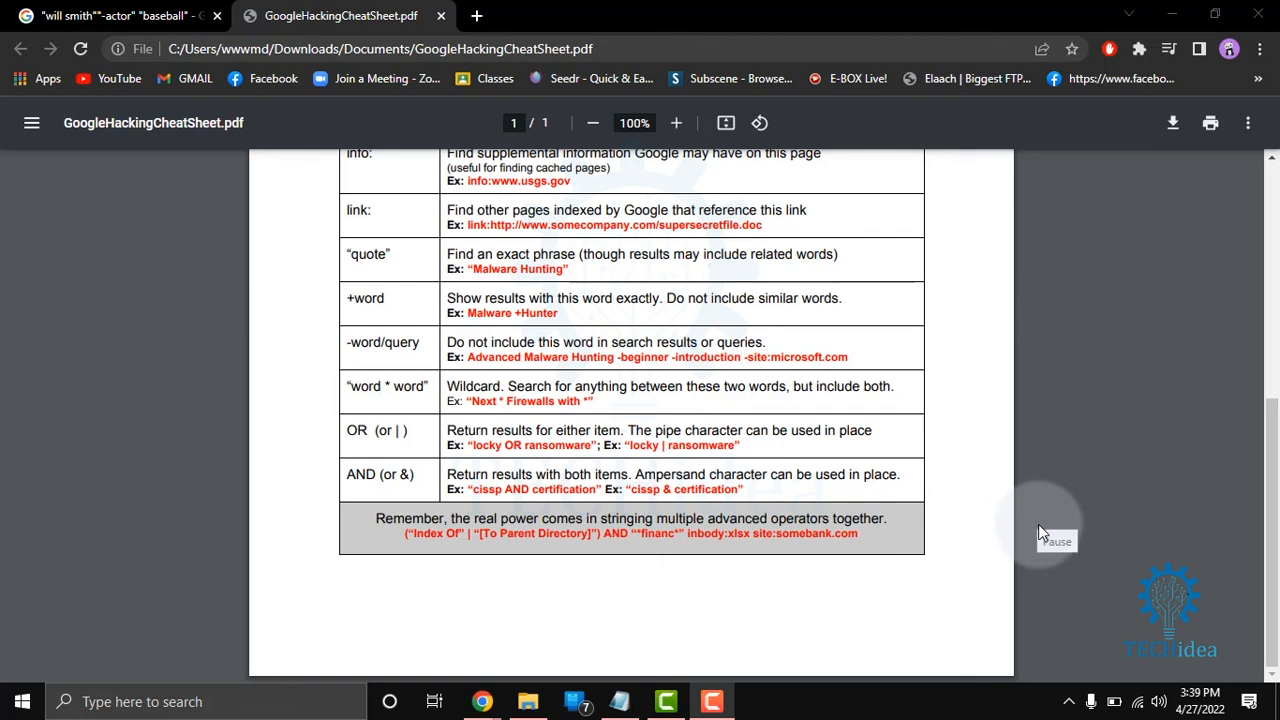